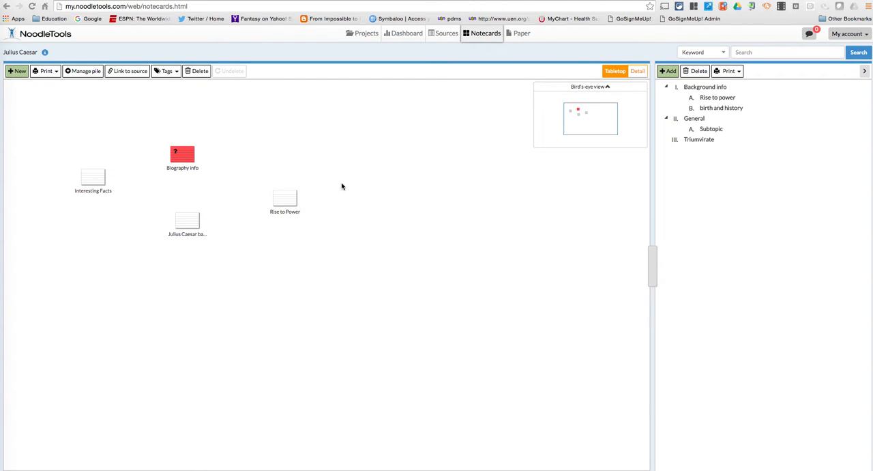
pyautogui.moveTo(275, 174)
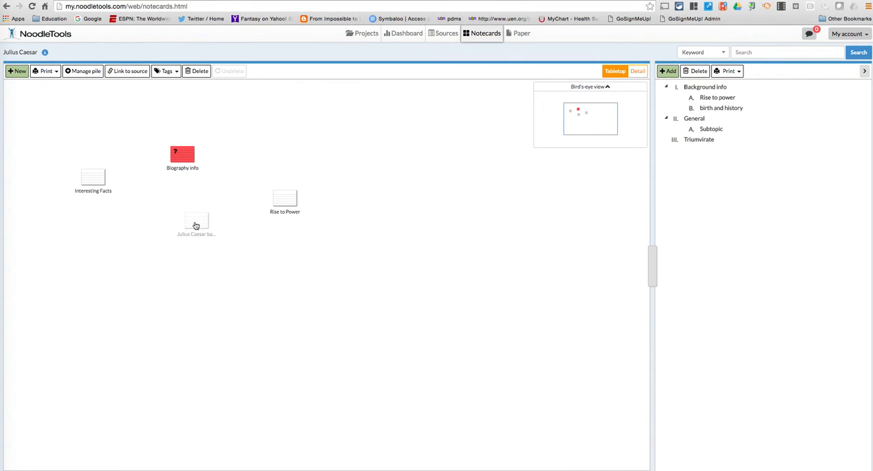
# Step: Preview and select the 'Julius Caesar basic information' notecard on the board
pyautogui.click(197, 221)
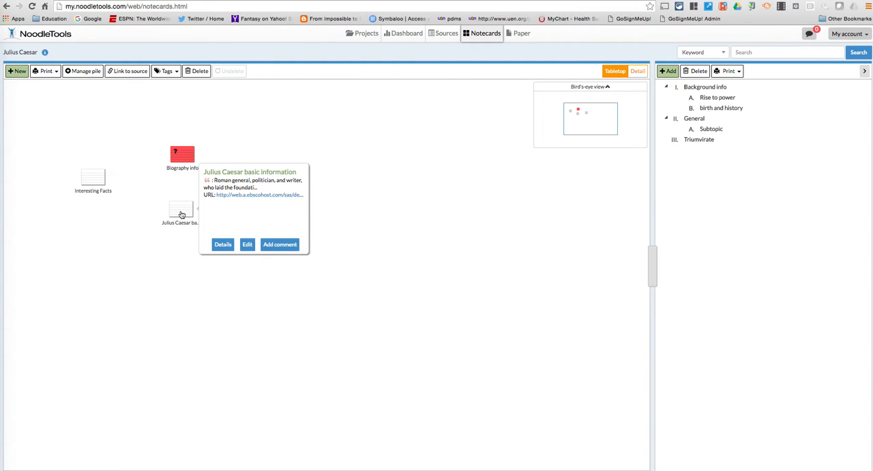
pyautogui.click(180, 213)
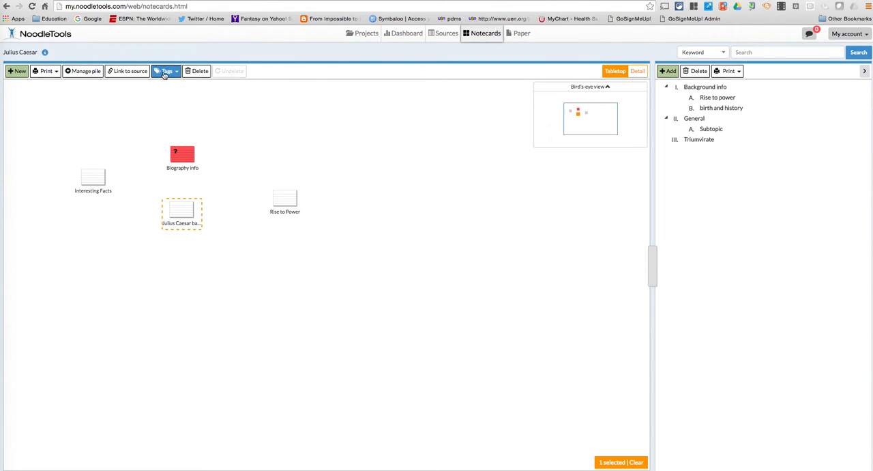
# Step: Tag the card with the 'Used in paper' cue from the Tags menu
pyautogui.click(166, 71)
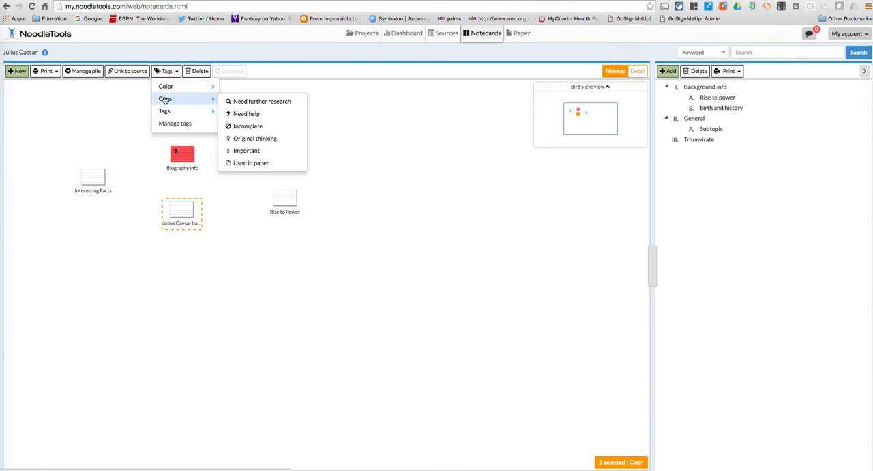
pyautogui.moveTo(261, 101)
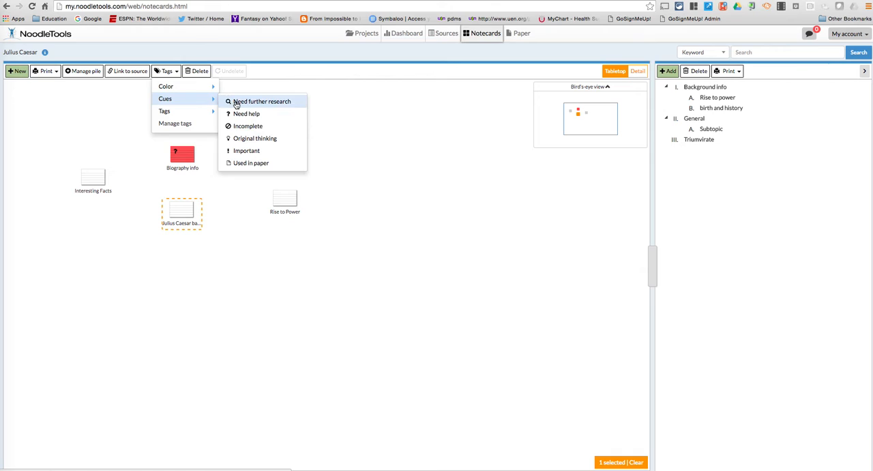
pyautogui.moveTo(246, 113)
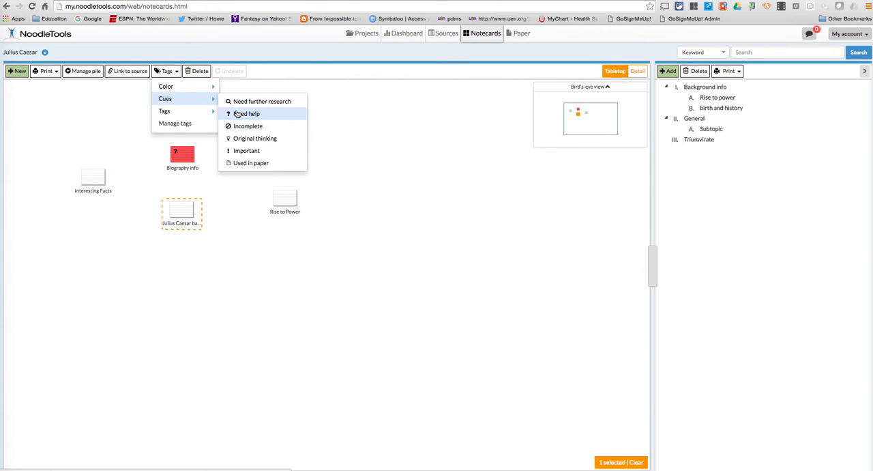
pyautogui.moveTo(251, 162)
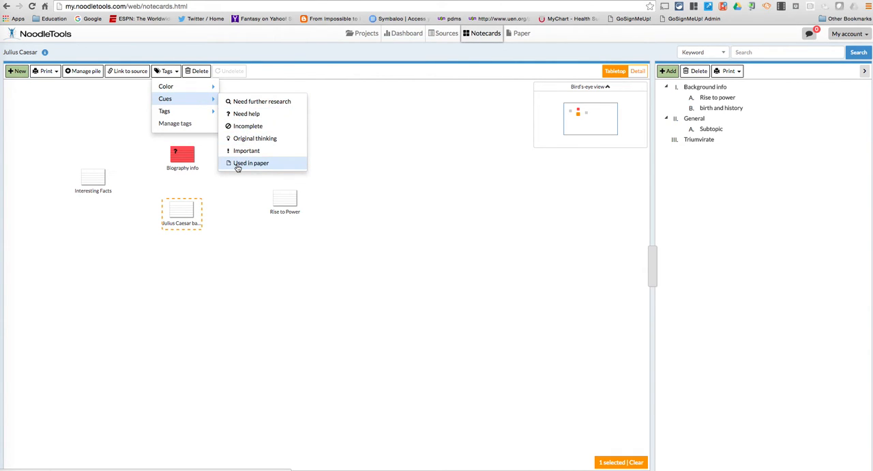
pyautogui.click(251, 162)
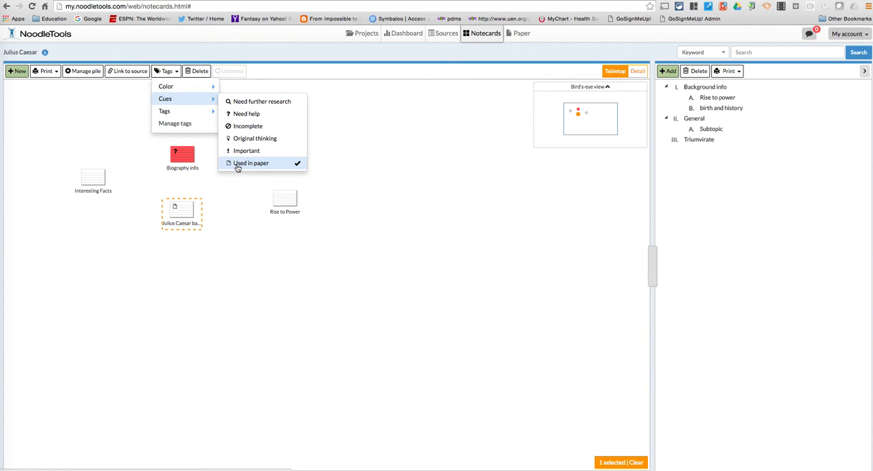
pyautogui.click(245, 150)
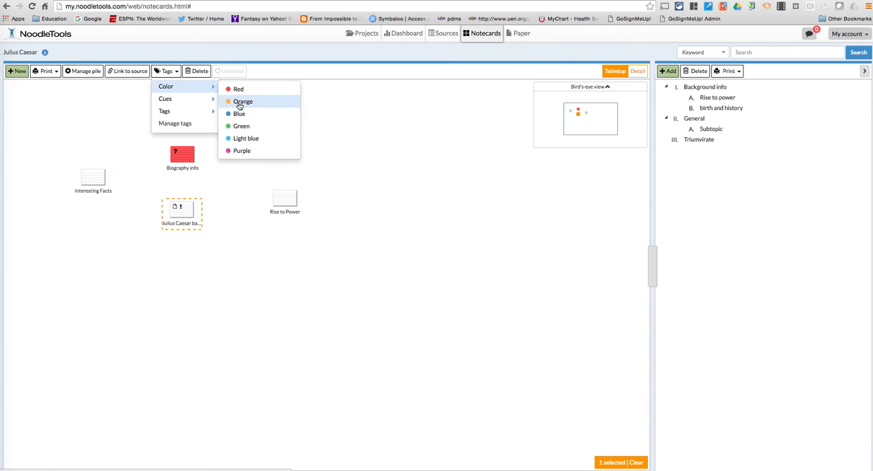
# Step: Color the card blue and stack it onto the Interesting Facts card to start a pile
pyautogui.click(240, 113)
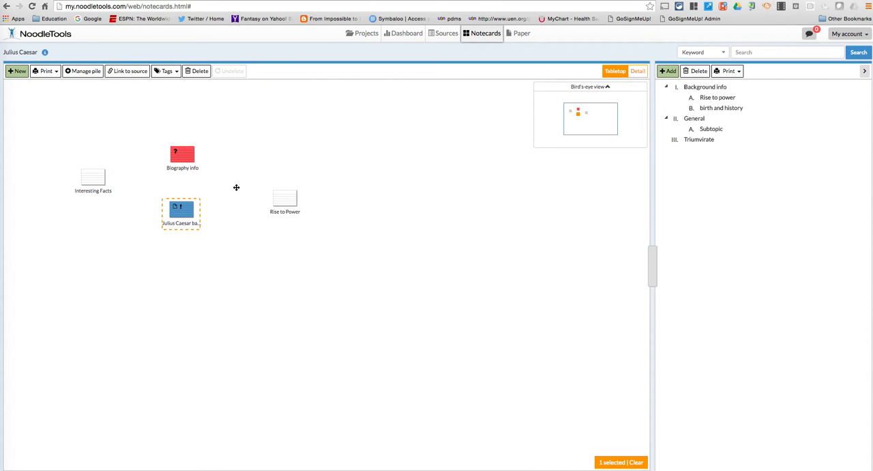
pyautogui.click(180, 211)
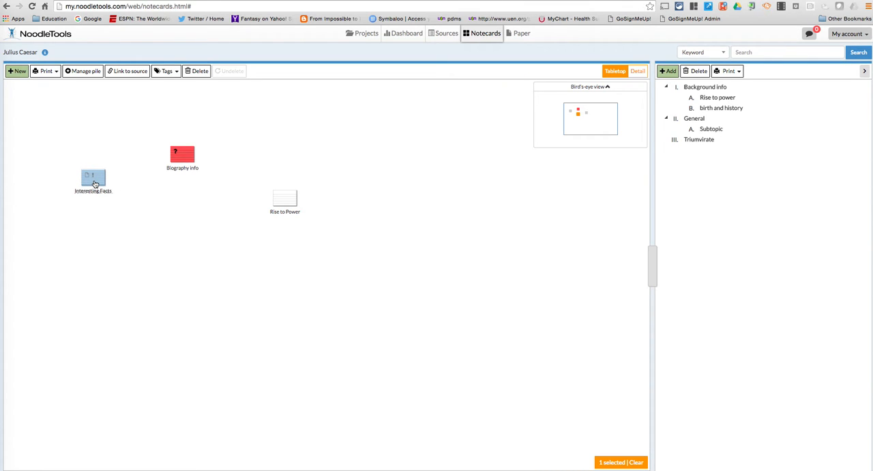
pyautogui.click(82, 71)
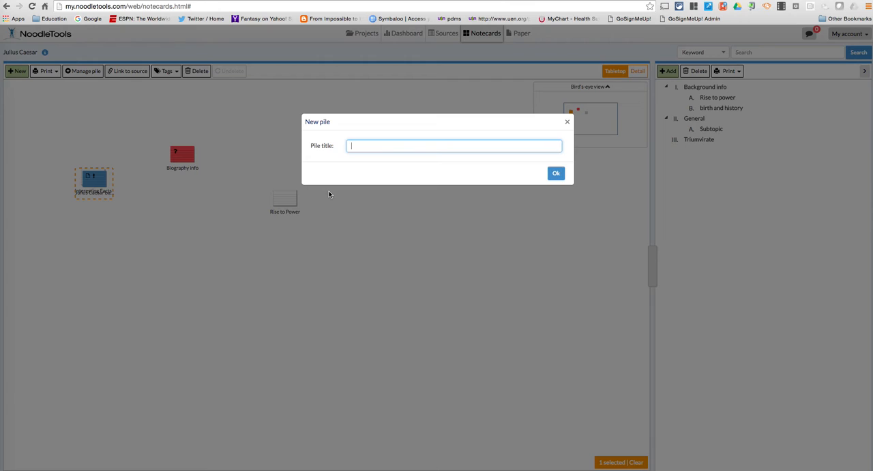
# Step: Title the new pile 'Intro information' and confirm it
pyautogui.write('Intro information')
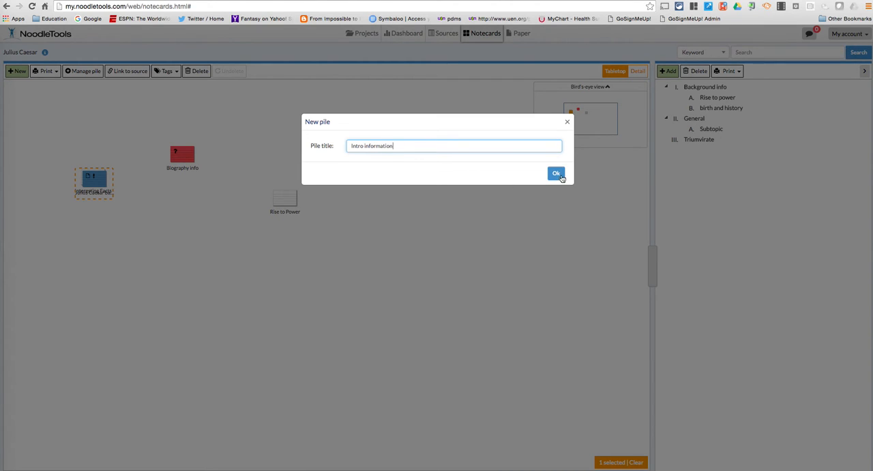
pyautogui.click(556, 173)
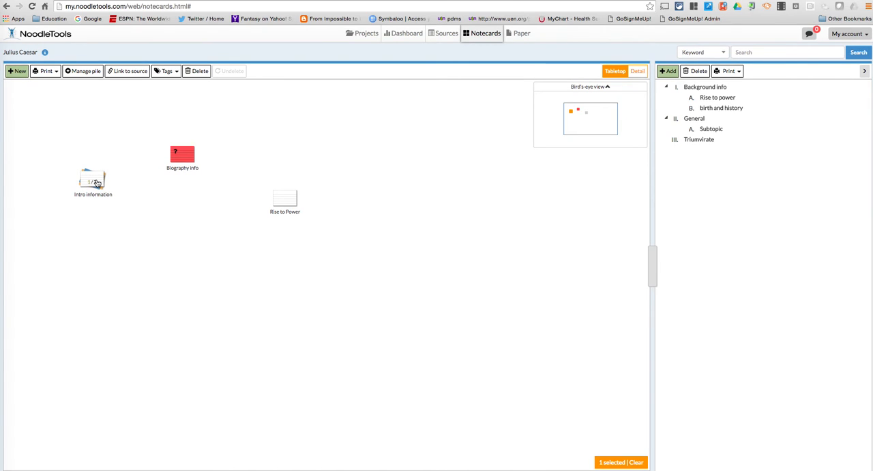
pyautogui.moveTo(171, 177)
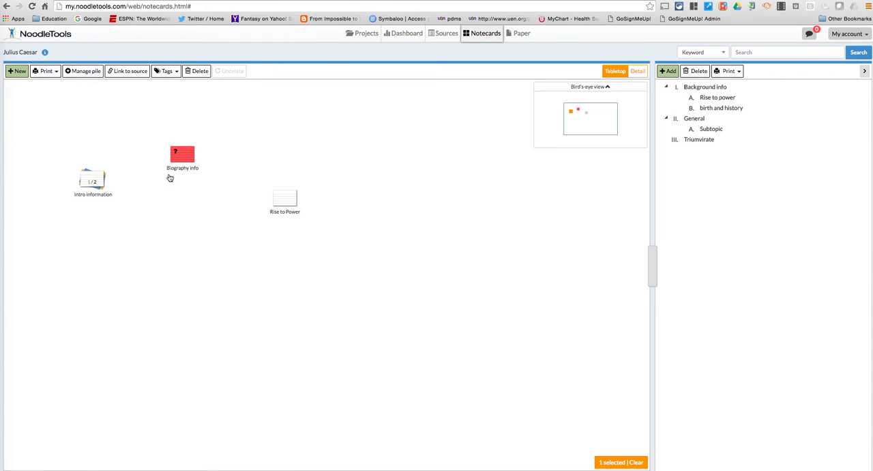
pyautogui.click(361, 32)
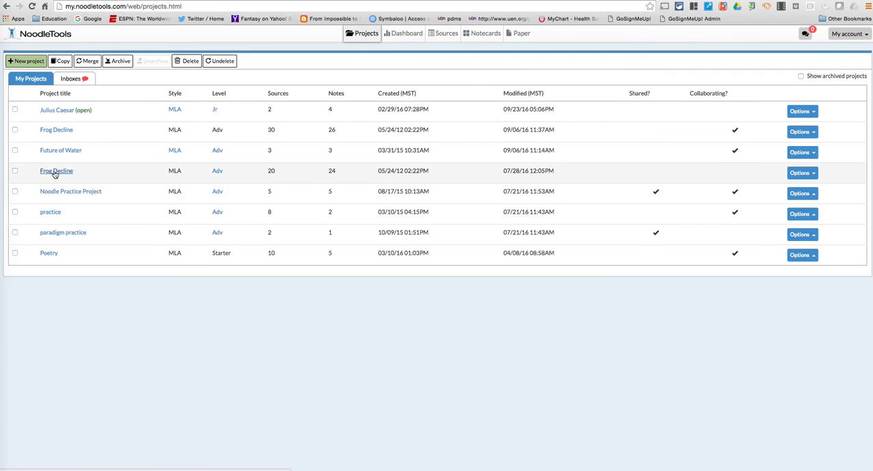
# Step: Open the Frog Decline project, cancelling the MLA 8th edition conversion prompt
pyautogui.click(56, 170)
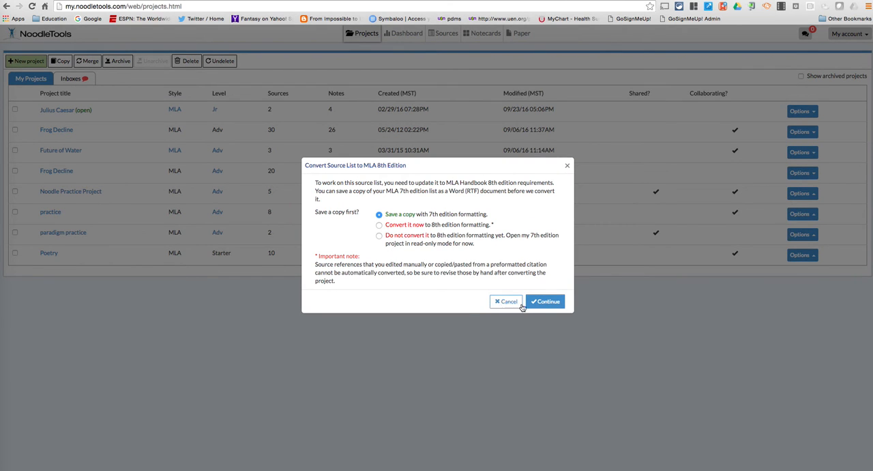
pyautogui.click(545, 300)
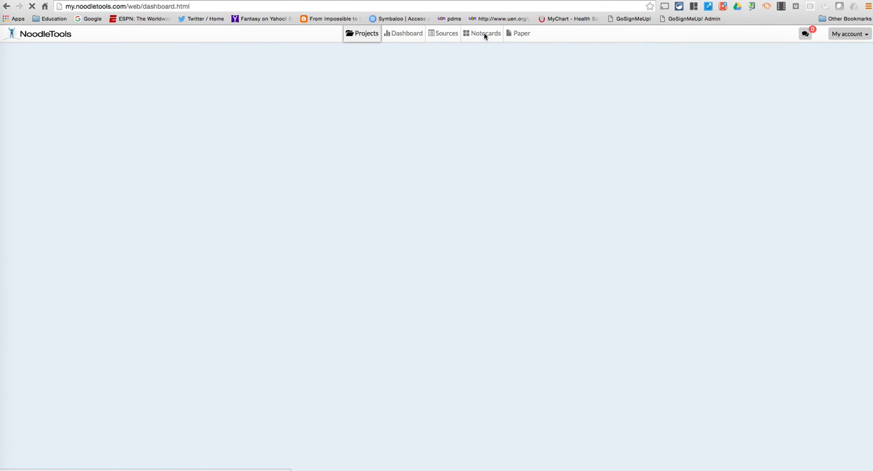
# Step: Show the Frog Decline project's notecard board with its cards, piles and outline
pyautogui.click(482, 33)
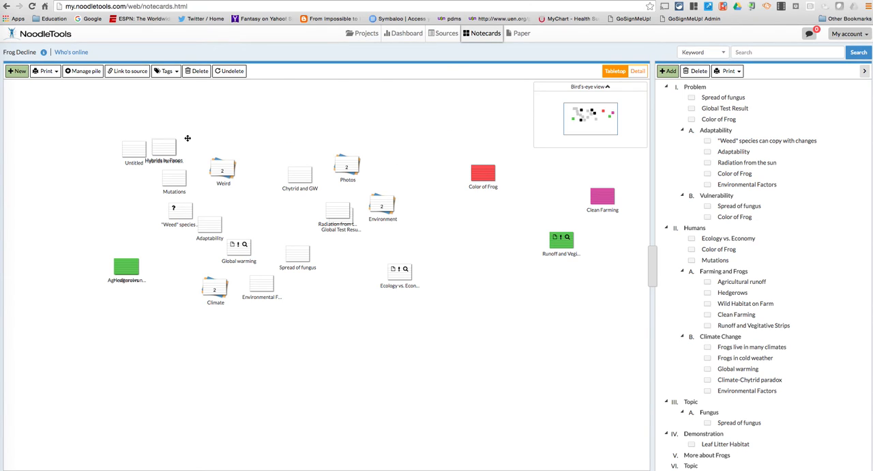
pyautogui.moveTo(134, 237)
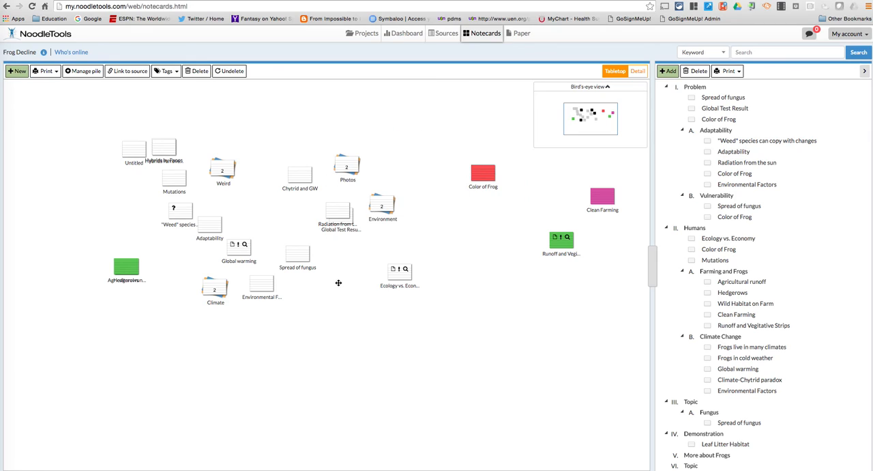
pyautogui.moveTo(330, 304)
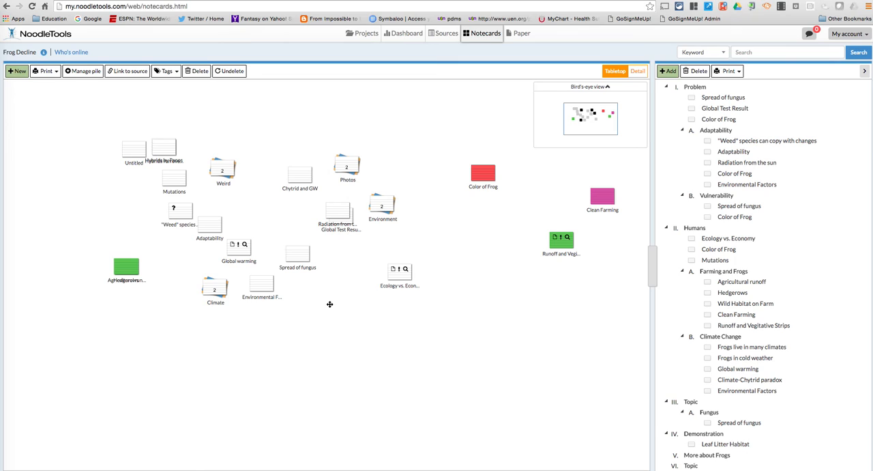
pyautogui.moveTo(333, 238)
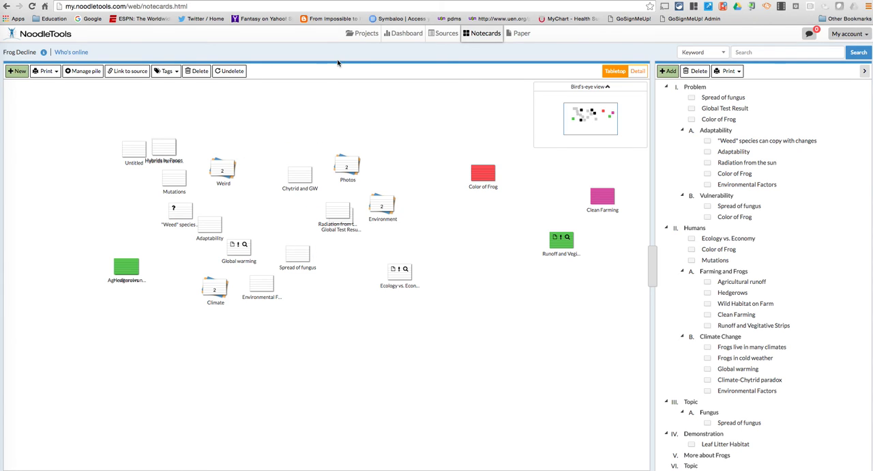
# Step: Return to the Julius Caesar project's notecards and select the 'Rise to Power' card
pyautogui.click(363, 32)
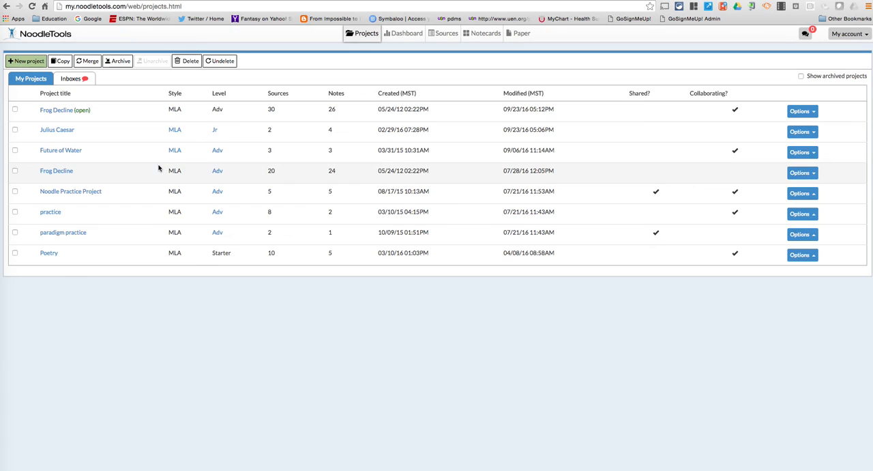
pyautogui.click(58, 130)
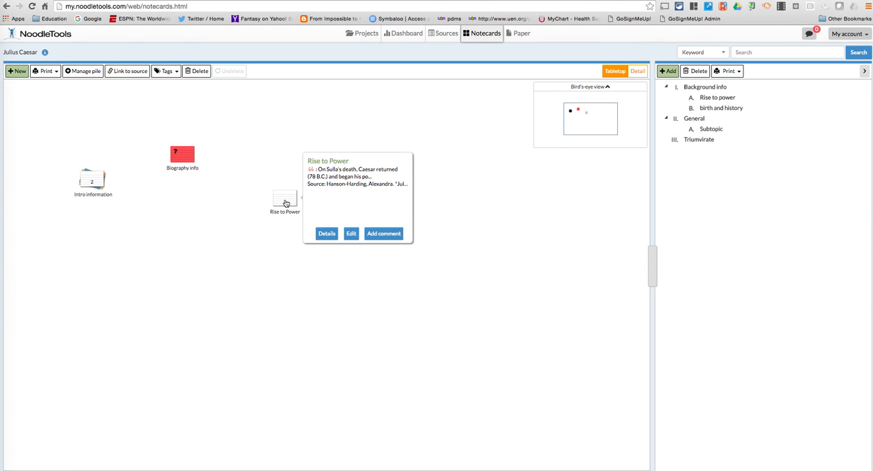
pyautogui.click(284, 203)
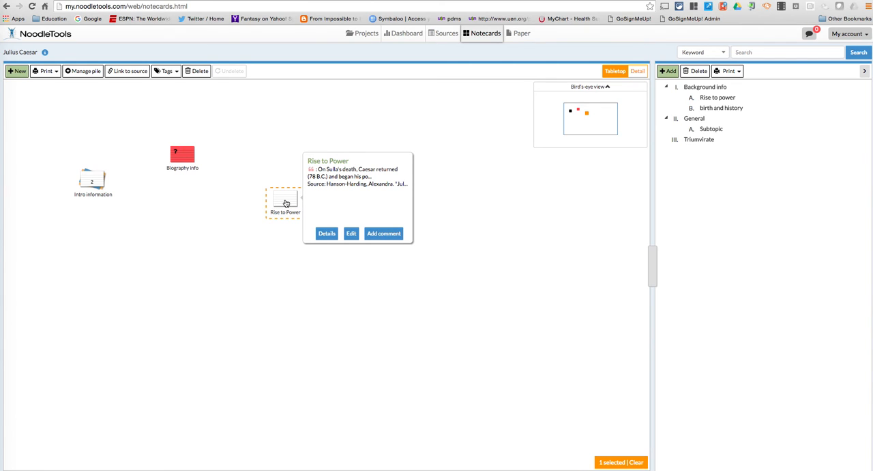
pyautogui.moveTo(166, 71)
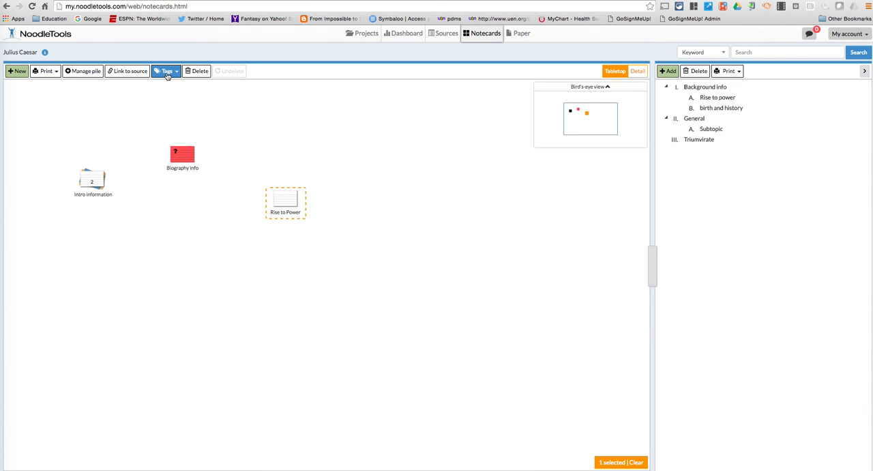
# Step: Drag the 'Rise to Power' card left toward the Biography Info card
pyautogui.click(166, 71)
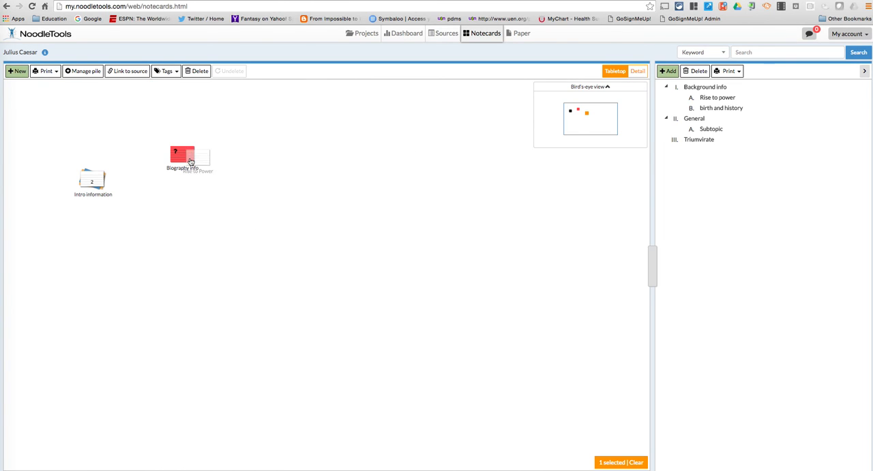
pyautogui.moveTo(188, 161); pyautogui.dragTo(251, 188)
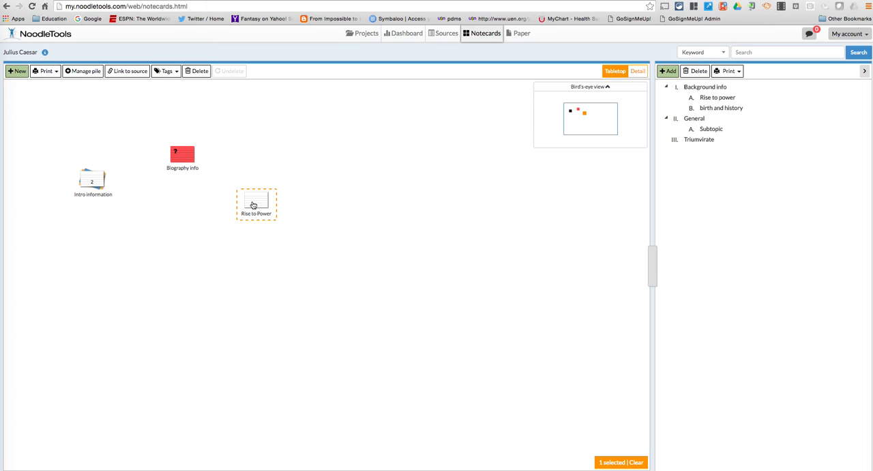
pyautogui.moveTo(363, 191)
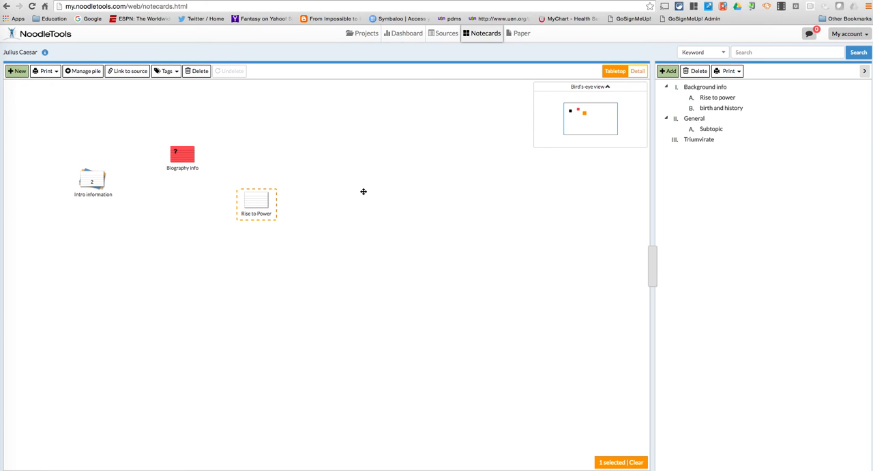
pyautogui.moveTo(379, 124)
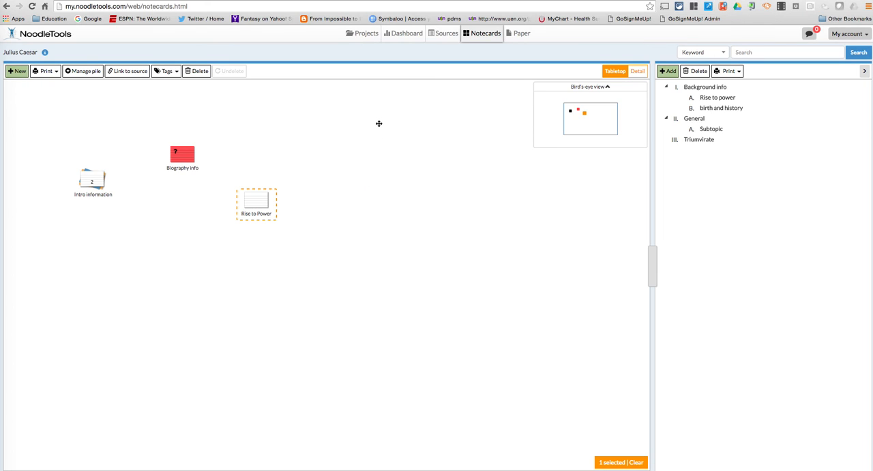
pyautogui.moveTo(459, 124)
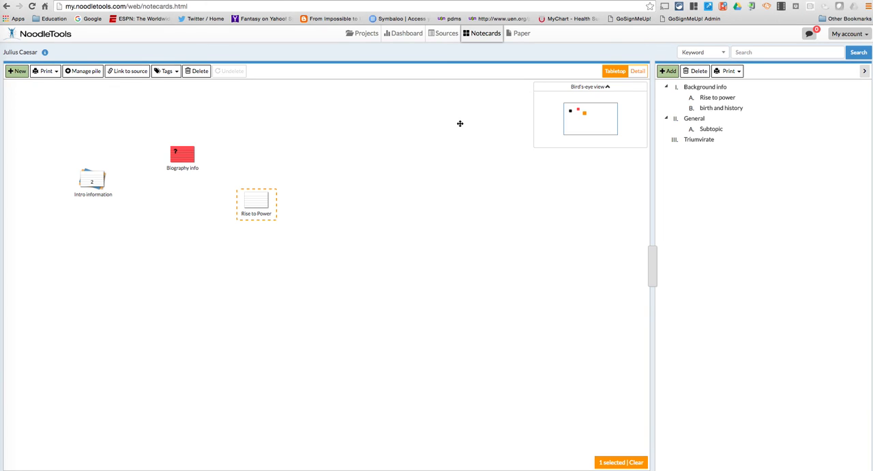